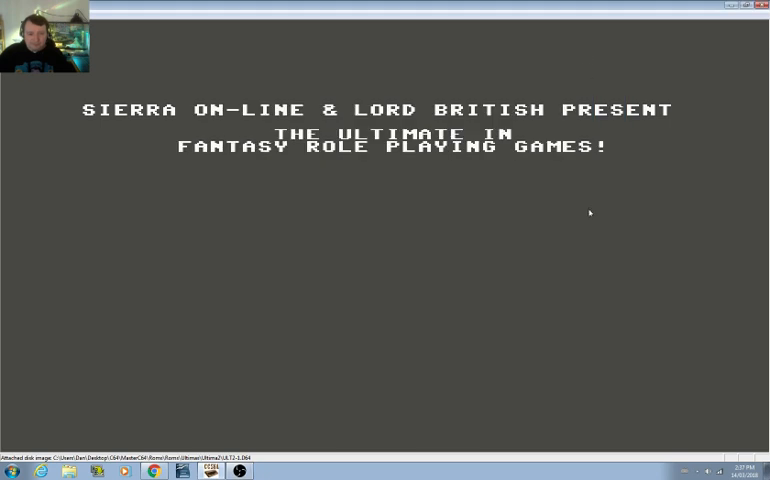
{"action": "mouse_move", "coordinate": [600, 194]}
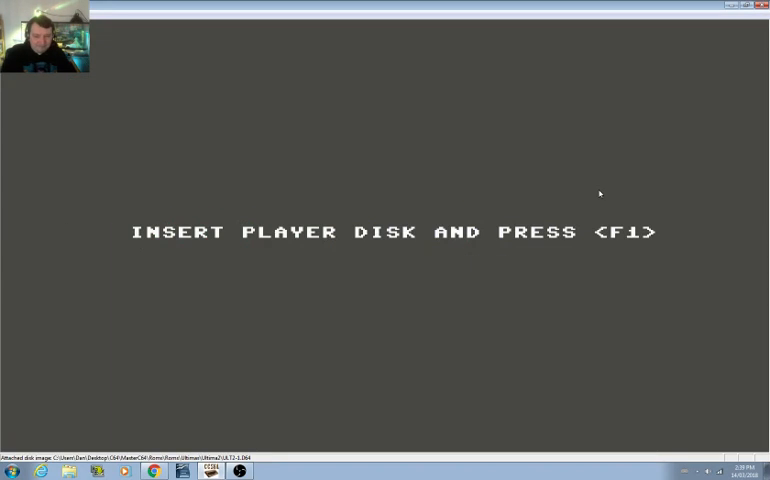
Continue past the player disk prompt and confirm overwriting the existing character.
{"action": "key", "text": "f1"}
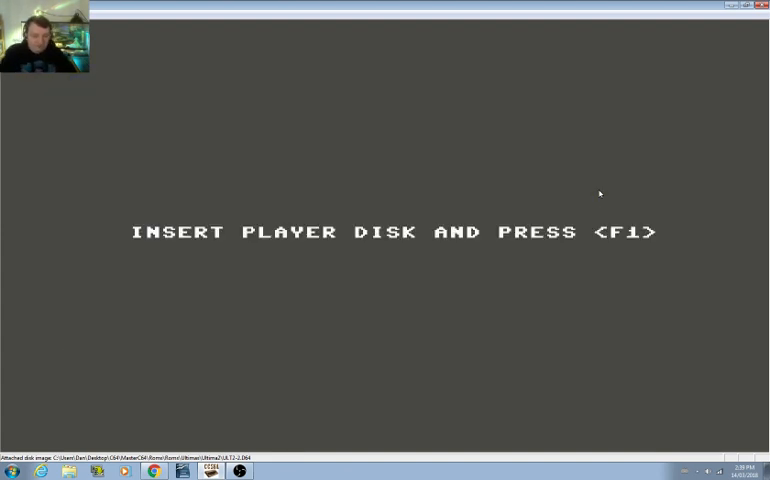
{"action": "key", "text": "f1"}
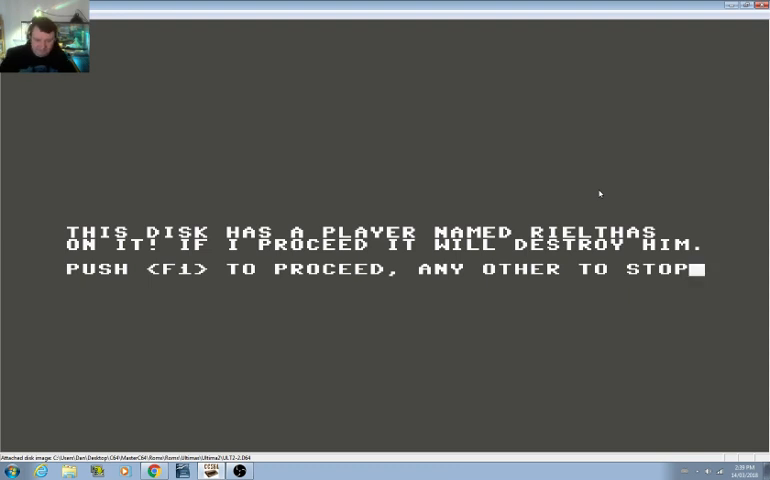
{"action": "key", "text": "f1"}
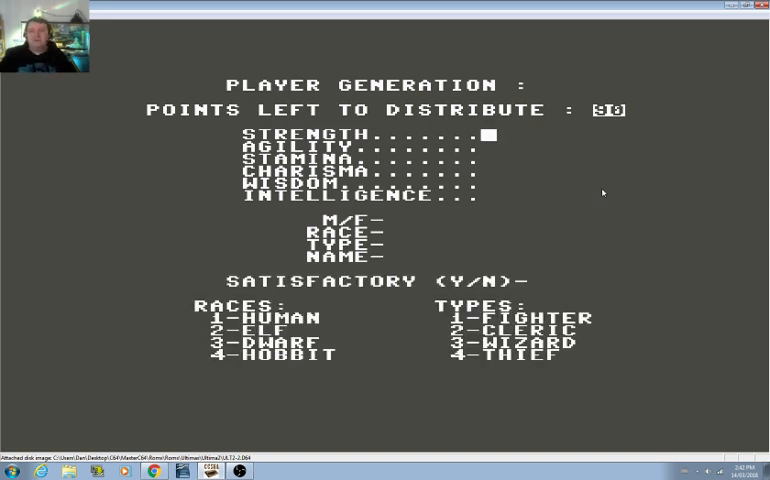
Choose cleric (2), name the character RIELTHA and accept it as satisfactory.
{"action": "type", "text": "2"}
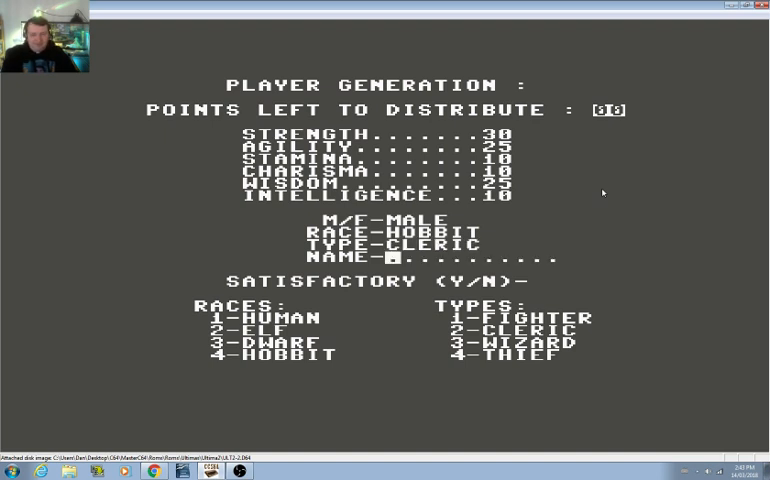
{"action": "type", "text": "RIELTHA"}
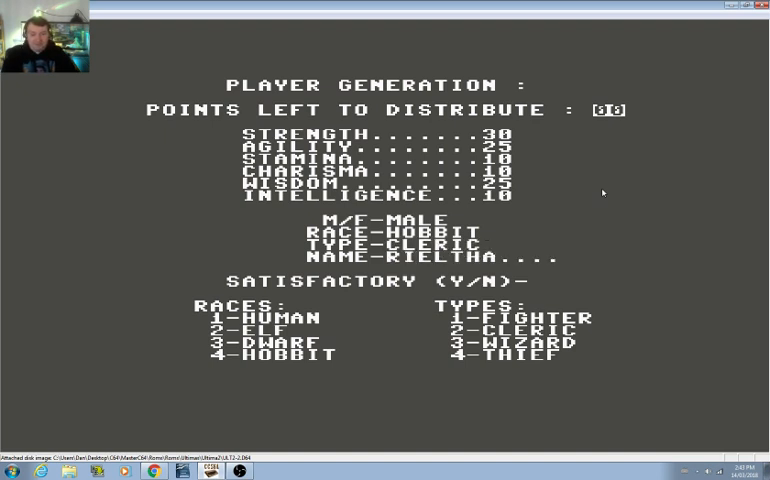
{"action": "type", "text": "s"}
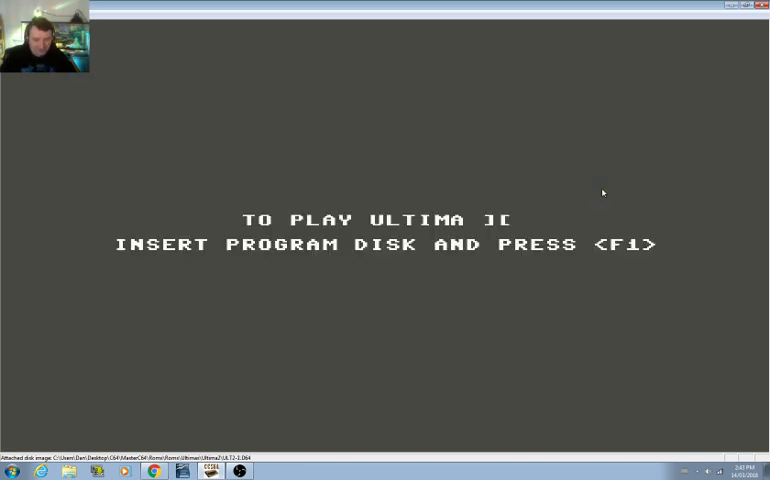
Load from the program disk and begin play with the new character on the overworld.
{"action": "key", "text": "f1"}
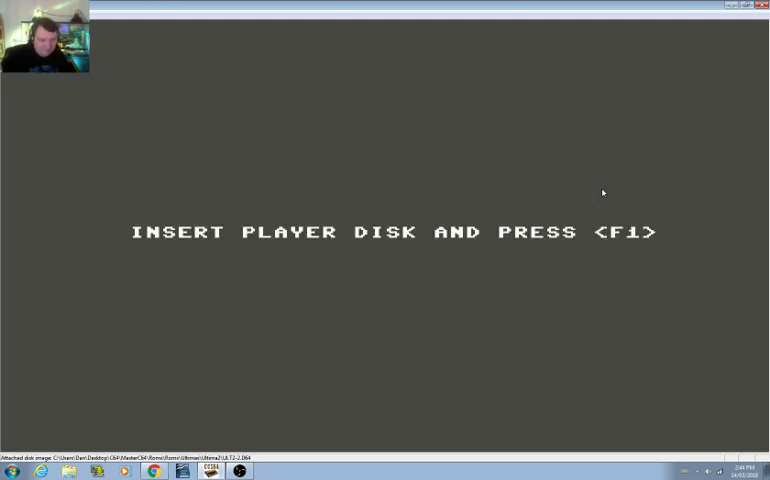
{"action": "key", "text": "f1"}
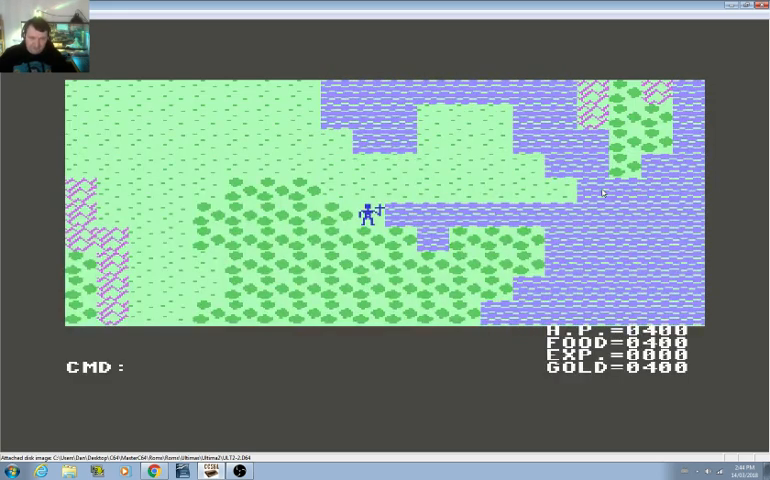
Pass a turn, then move the character one step west.
{"action": "key", "text": "p"}
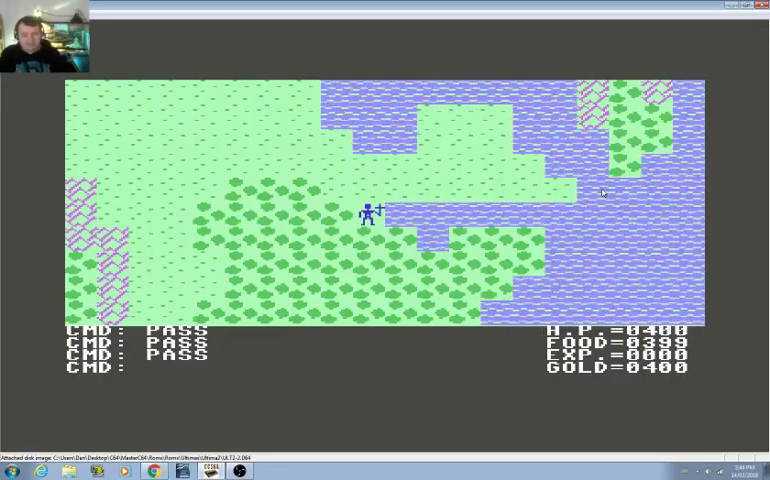
{"action": "key", "text": "Up"}
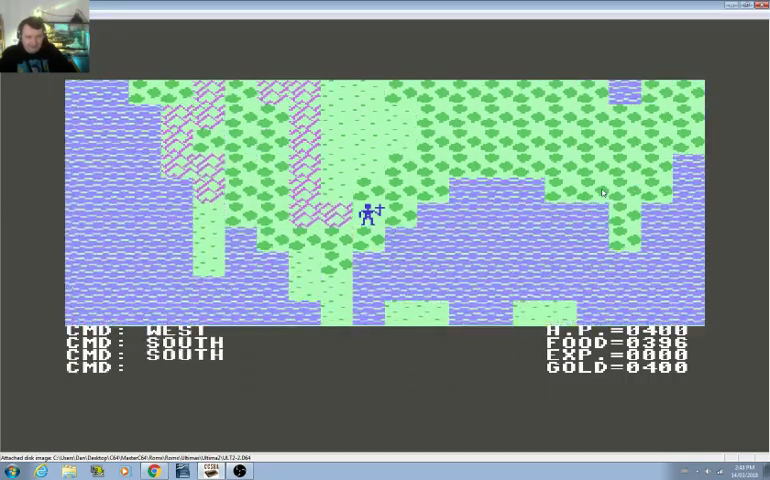
Walk east, then north along the land around the water, and west toward the town.
{"action": "key", "text": "Down"}
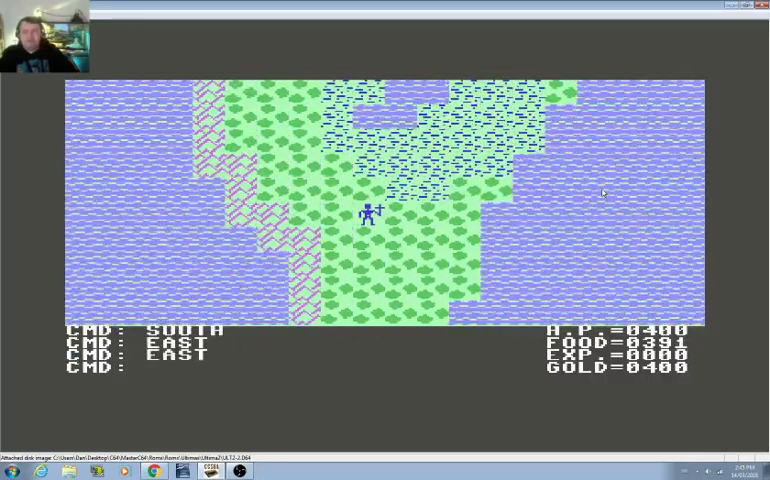
{"action": "key", "text": "Down"}
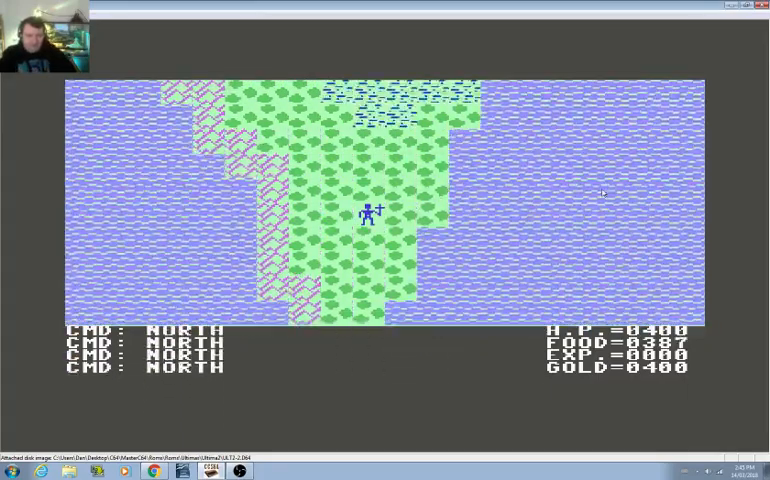
{"action": "key", "text": "Up"}
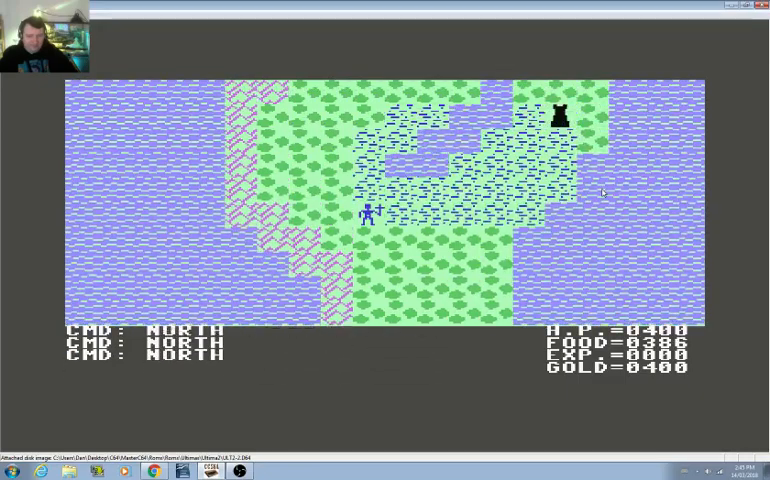
{"action": "key", "text": "Up"}
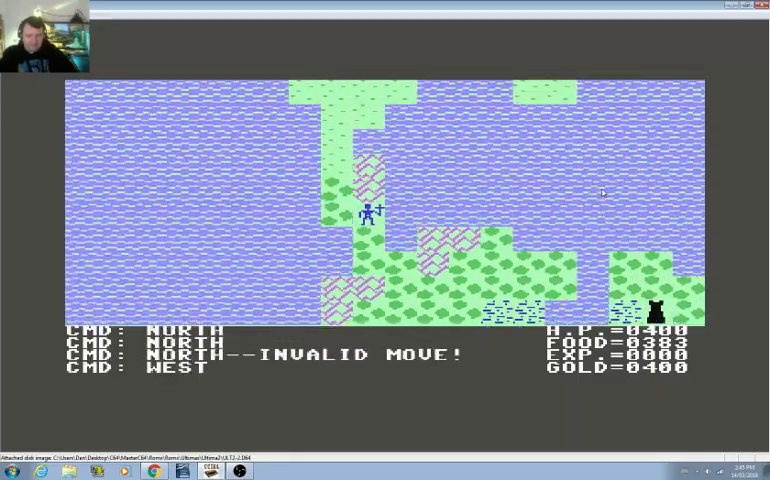
{"action": "key", "text": "Up"}
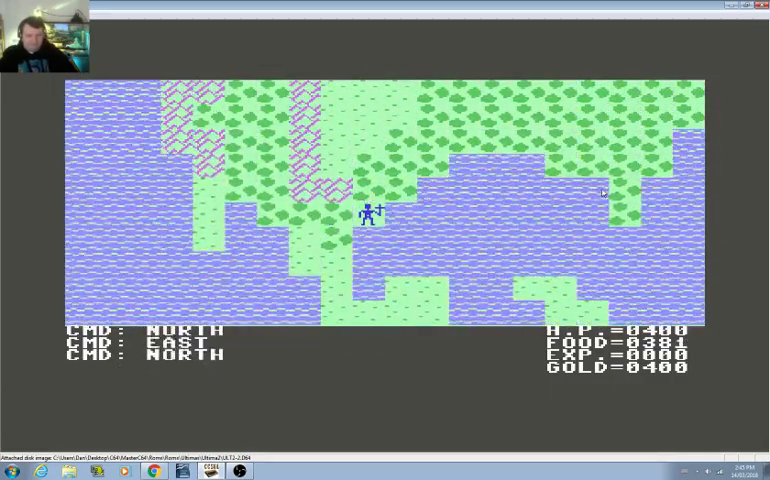
{"action": "key", "text": "up"}
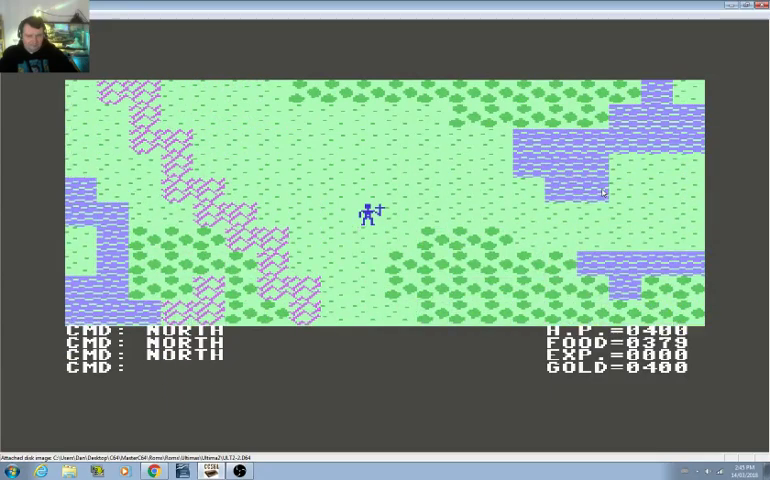
{"action": "key", "text": "Left"}
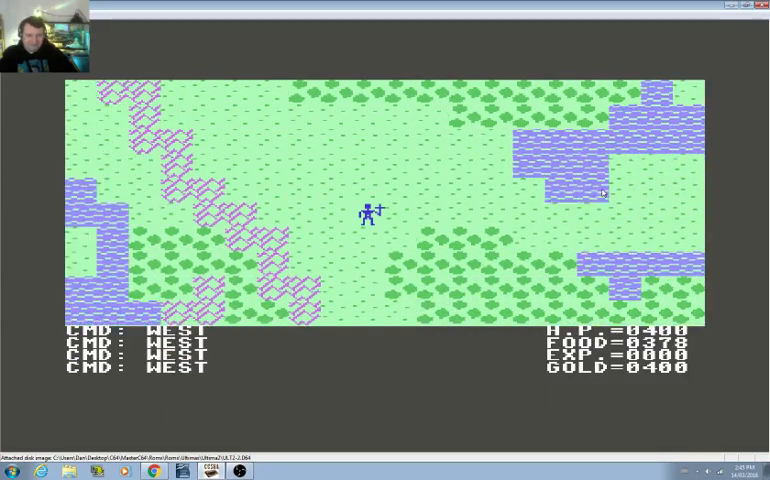
{"action": "key", "text": "up"}
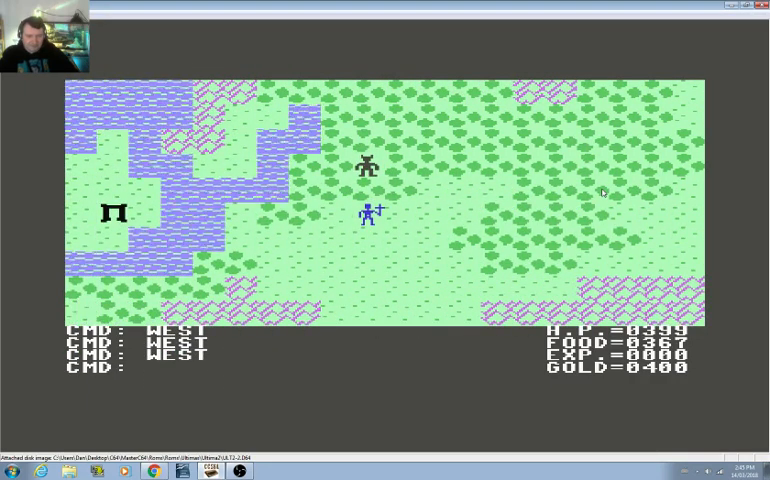
Walk west until the character enters Towne Linda.
{"action": "key", "text": "down"}
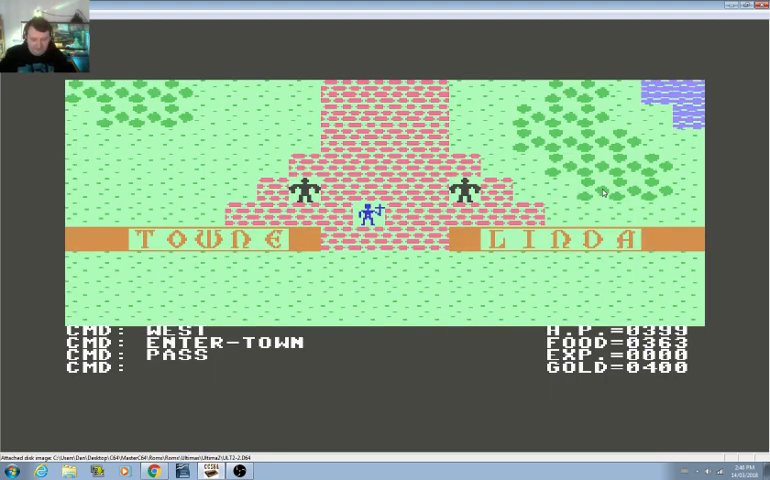
Explore north and east from the town gate, return, and head north up the main street.
{"action": "key", "text": "Up"}
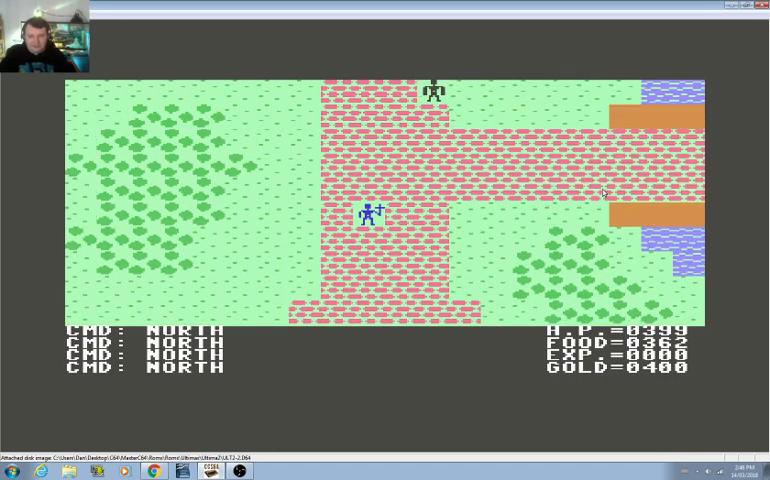
{"action": "key", "text": "Right"}
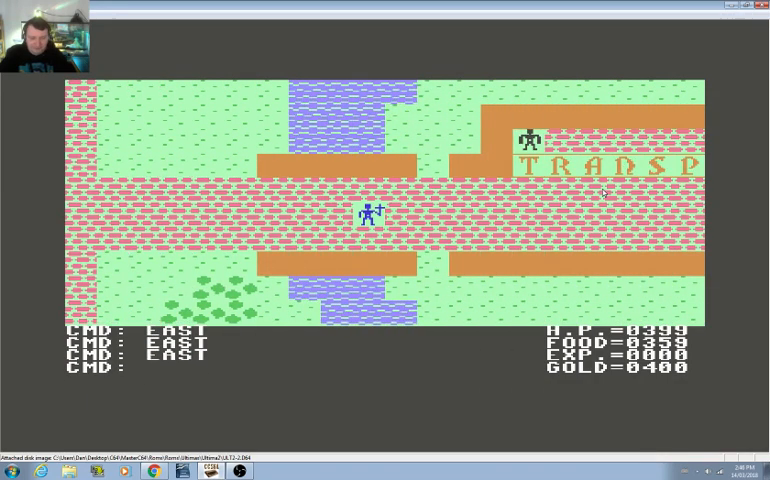
{"action": "key", "text": "Left"}
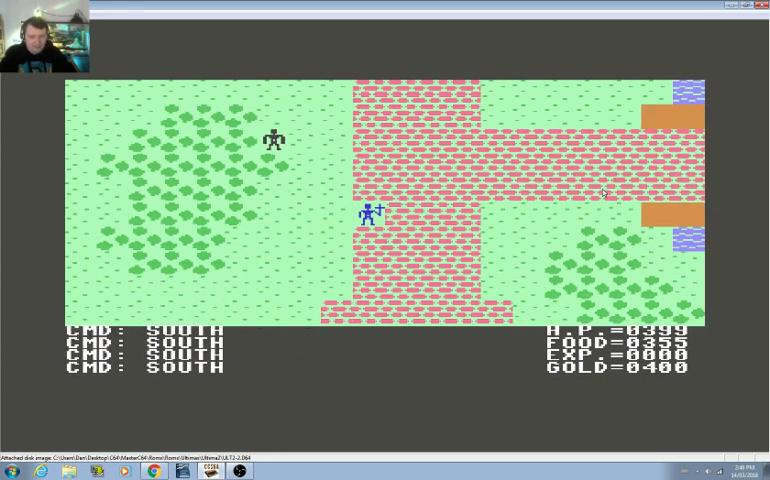
{"action": "key", "text": "Up"}
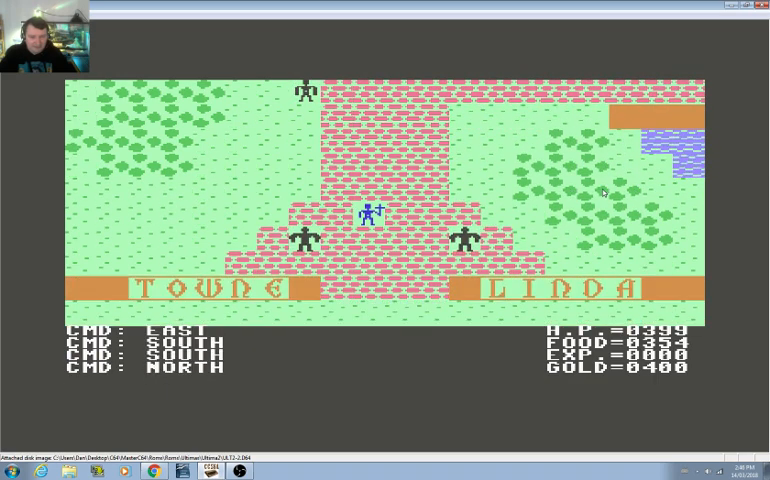
{"action": "key", "text": "Up"}
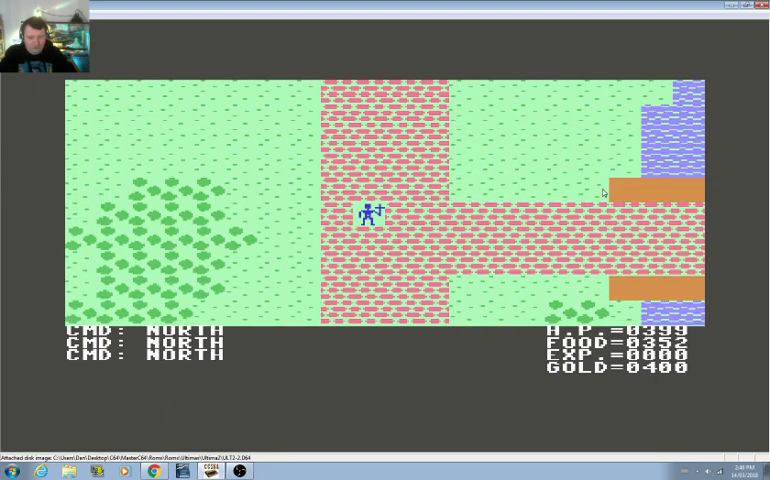
Walk east past the water and north up the road to the armoury counter.
{"action": "key", "text": "Up"}
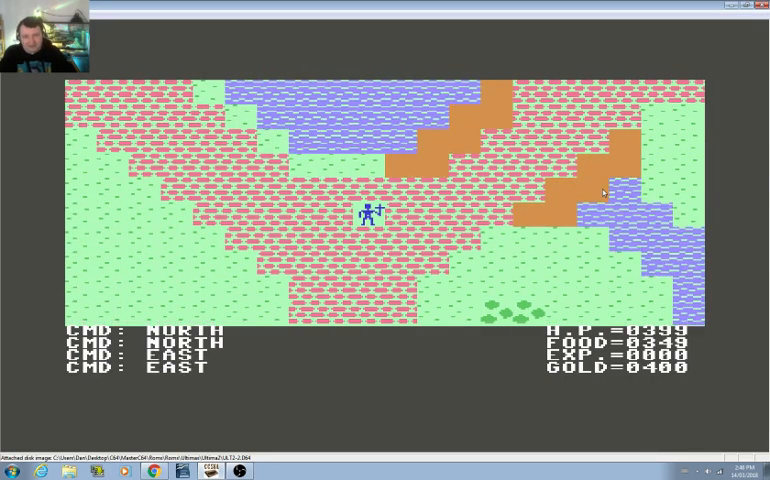
{"action": "key", "text": "Right"}
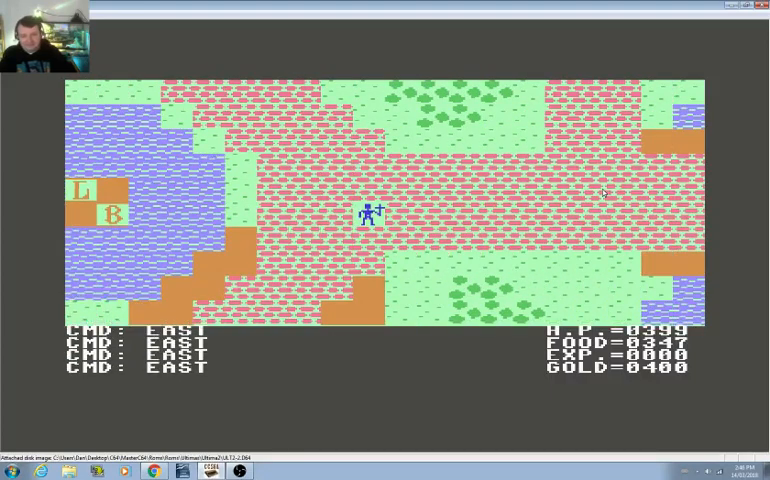
{"action": "key", "text": "Up"}
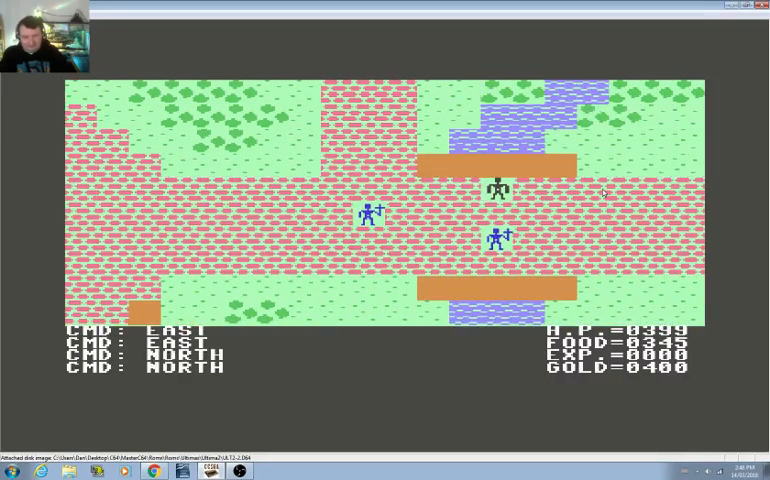
{"action": "key", "text": "Up"}
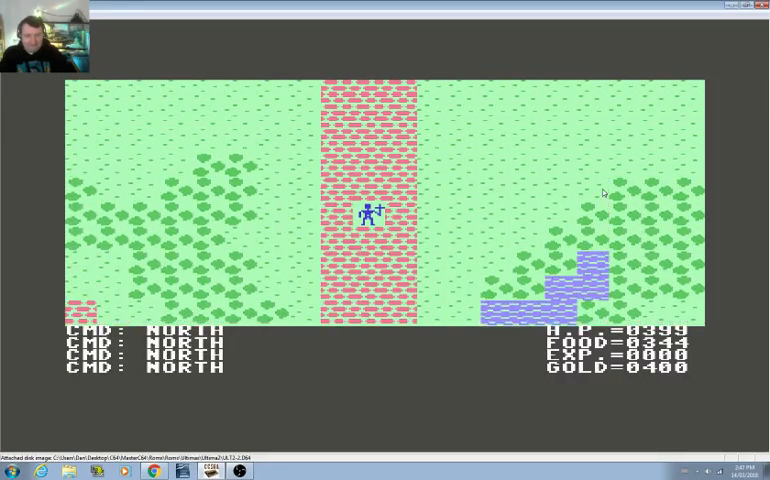
{"action": "key", "text": "Up"}
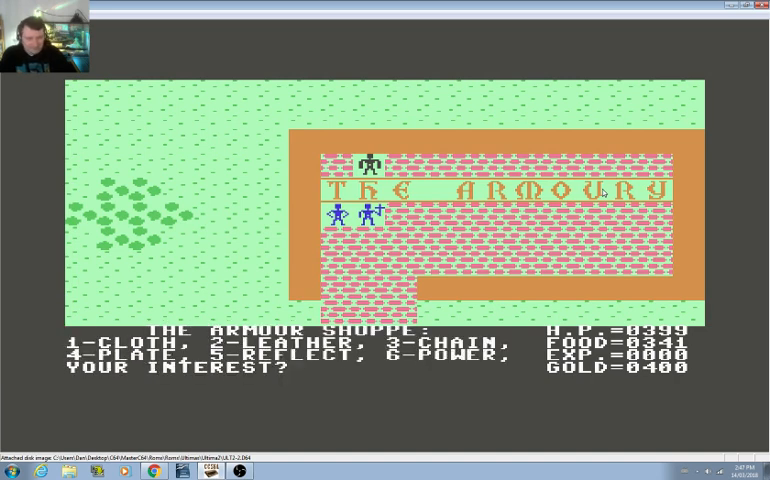
Buy chain armour (3) and agree to its 220 gold price.
{"action": "type", "text": "3"}
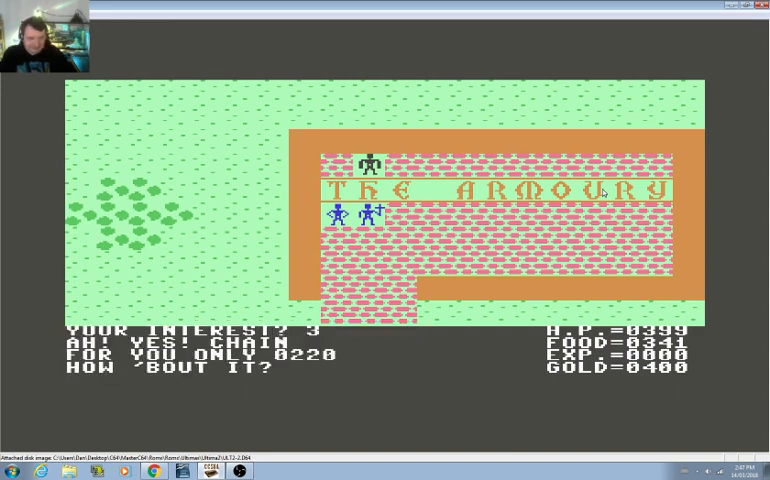
{"action": "type", "text": "Y"}
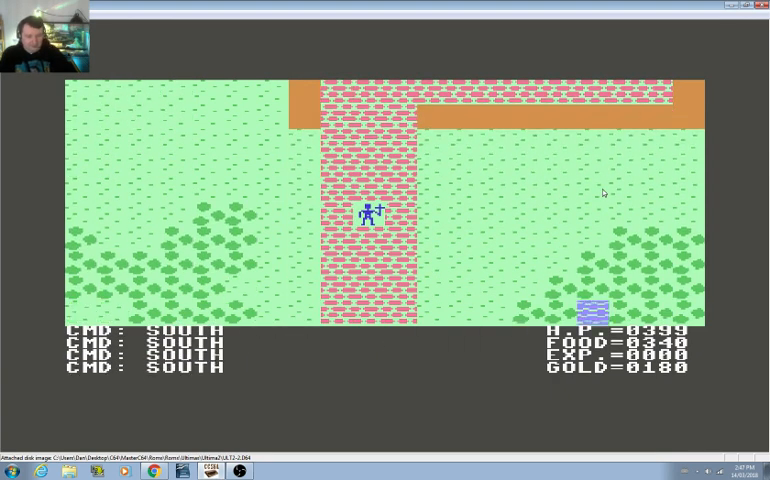
Leave the armoury south, circle west around the lake, and walk north to the weapons shop.
{"action": "key", "text": "Down"}
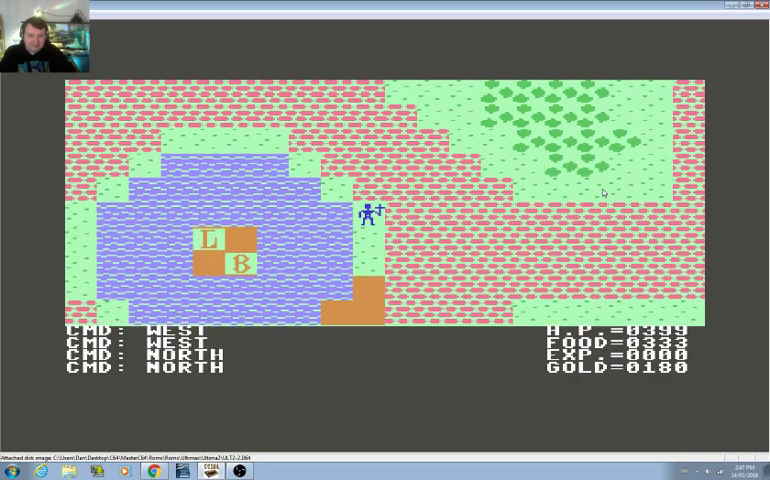
{"action": "key", "text": "Left"}
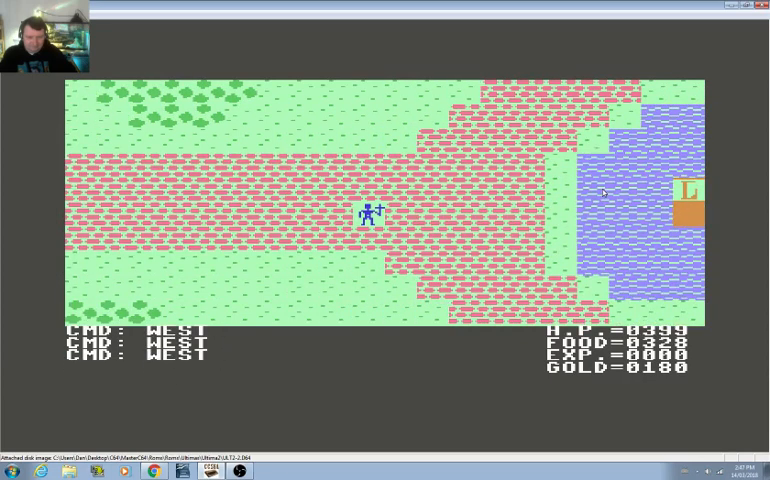
{"action": "key", "text": "Left"}
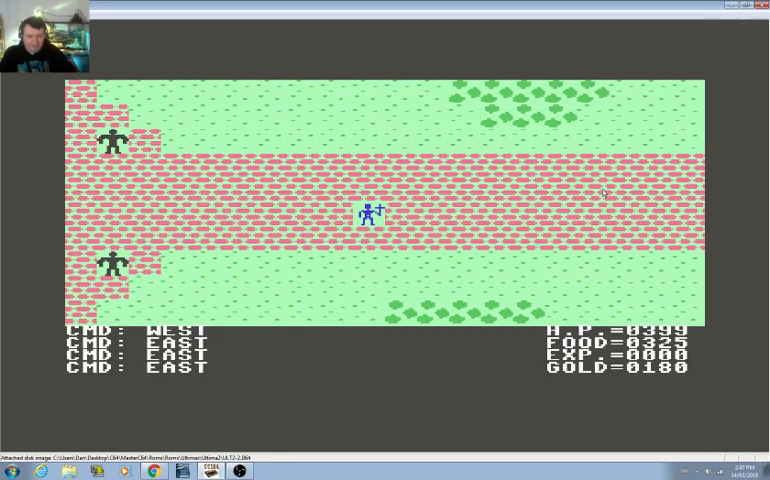
{"action": "key", "text": "Up"}
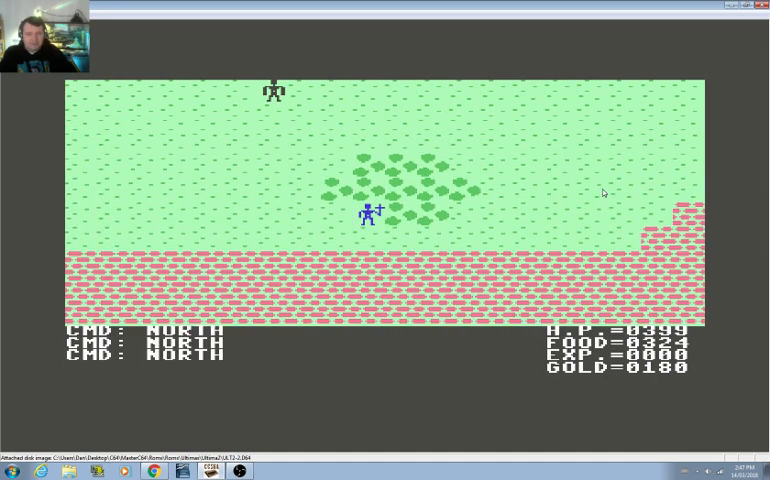
{"action": "key", "text": "up"}
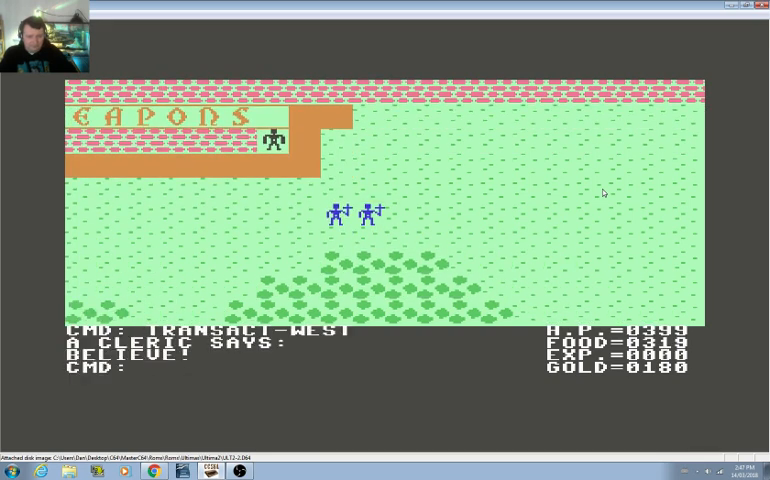
{"action": "key", "text": "Up"}
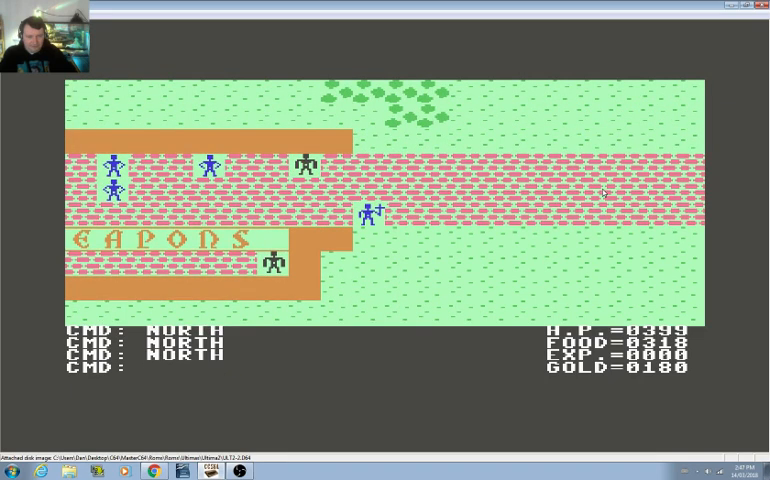